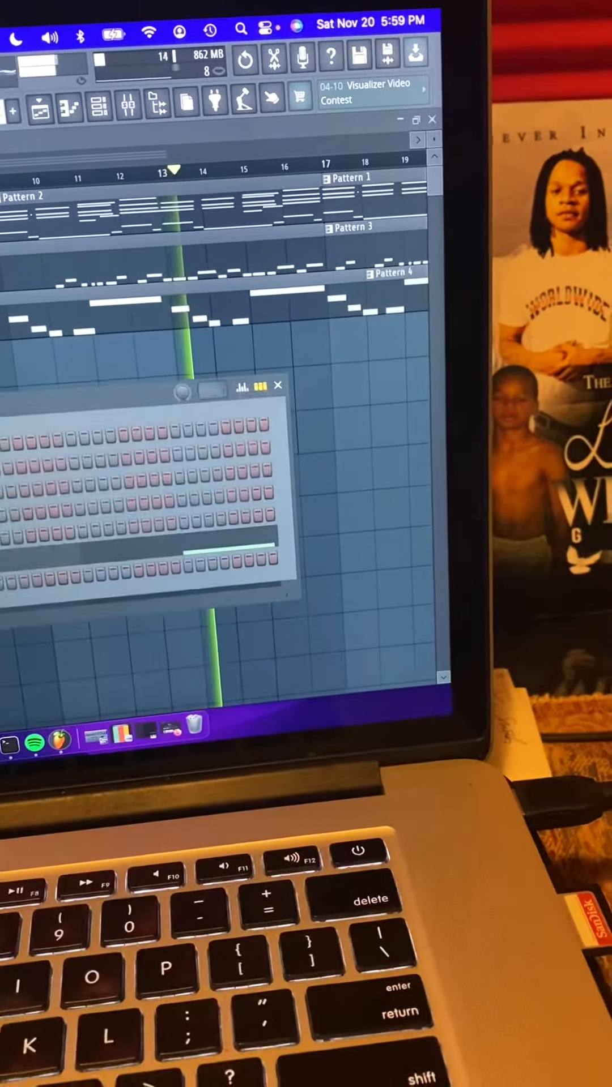
- Close the Channel Rack so playback of Patterns 1–4 stays in full view
left_click(277, 384)
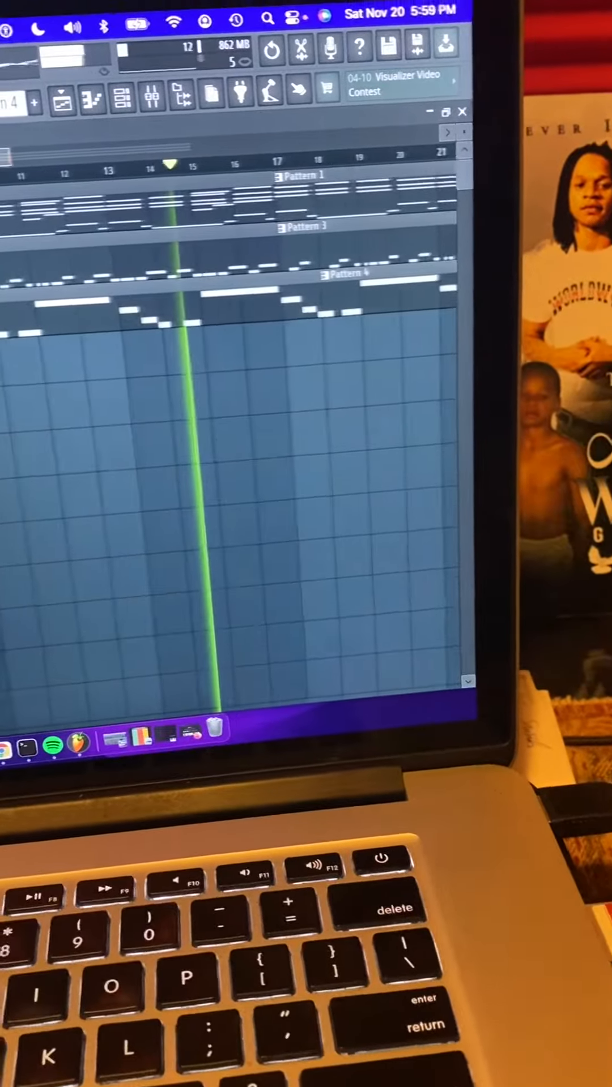